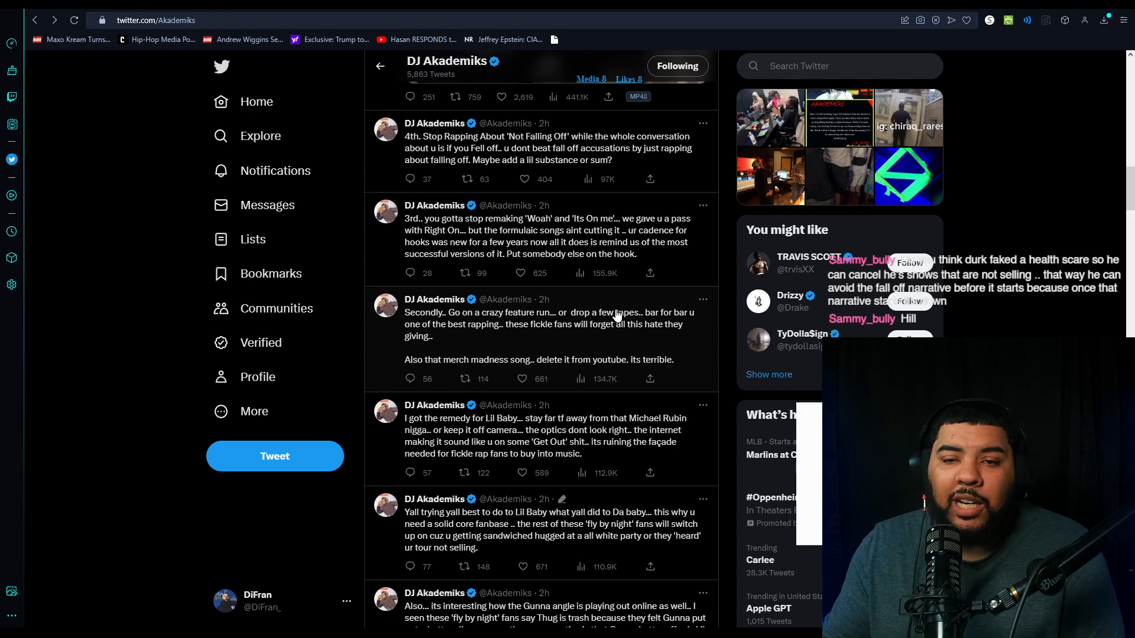
Move up the DJ Akademiks feed from the 4th advice tweet to the 5th tweet's studio video.
scroll("down", 3)
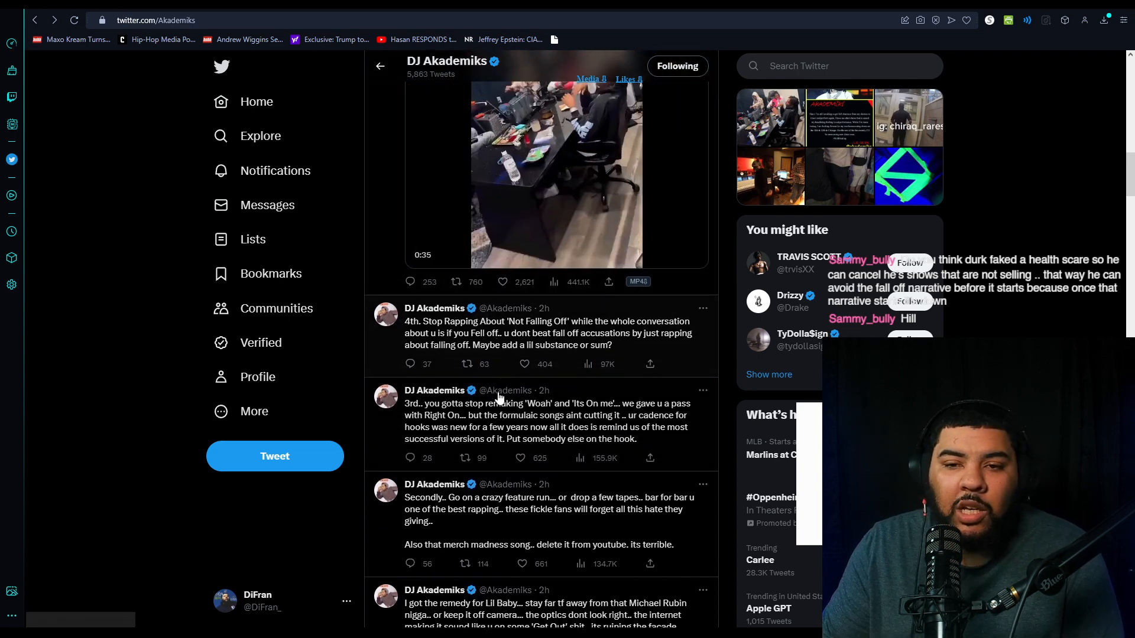
Play the 5th tweet's studio video and continue to the 6th tip about consolidating the arena tour.
left_click(555, 173)
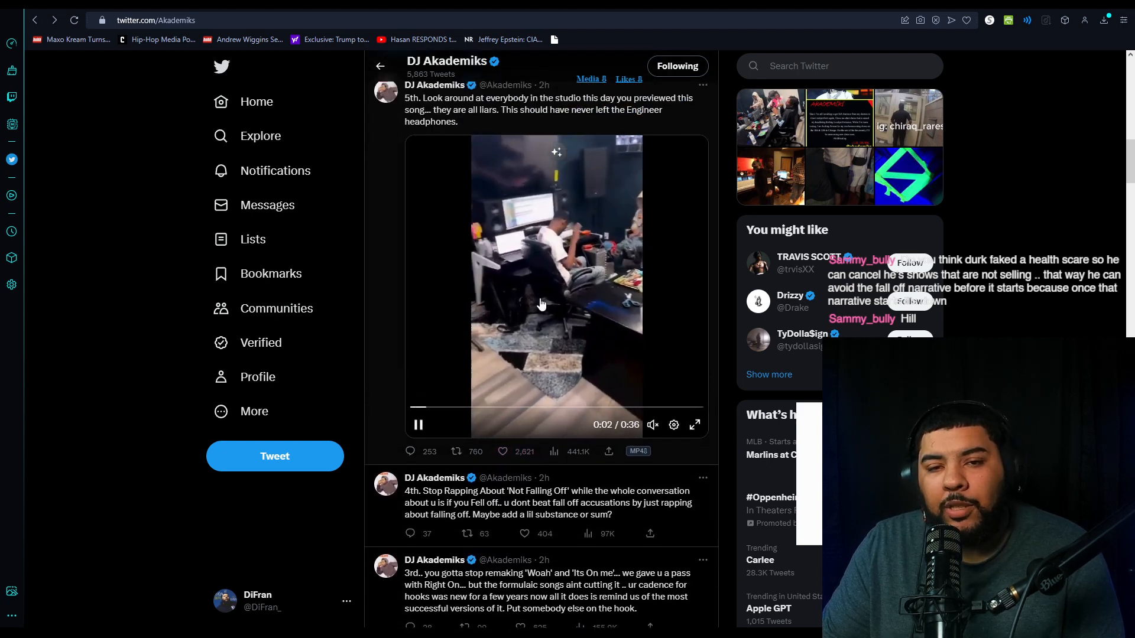
scroll("down", 3)
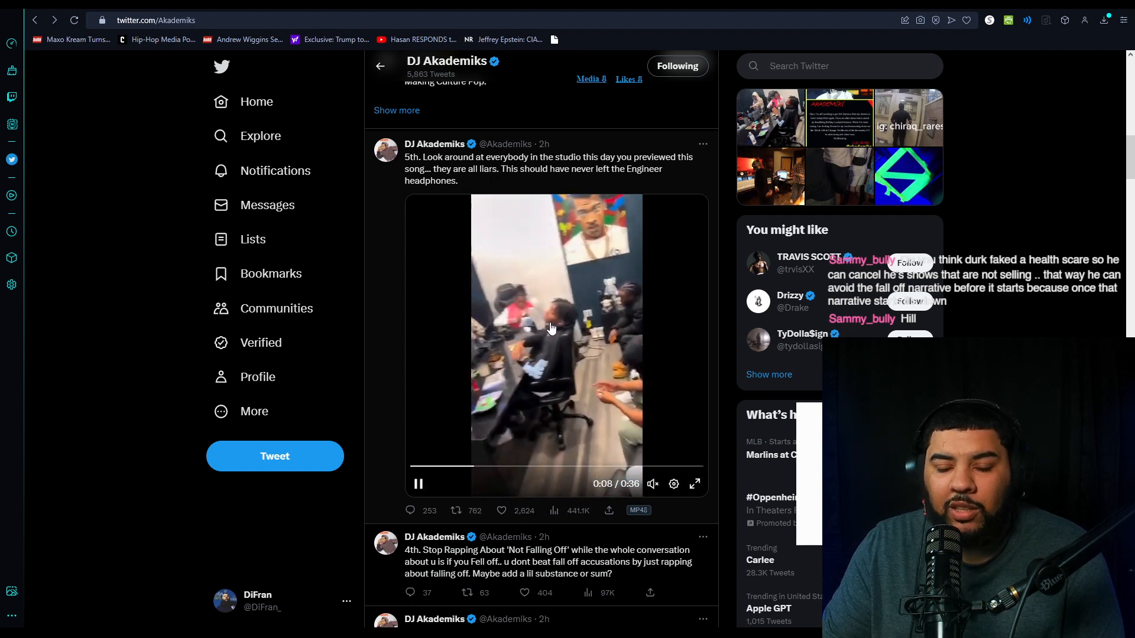
scroll("up", 3)
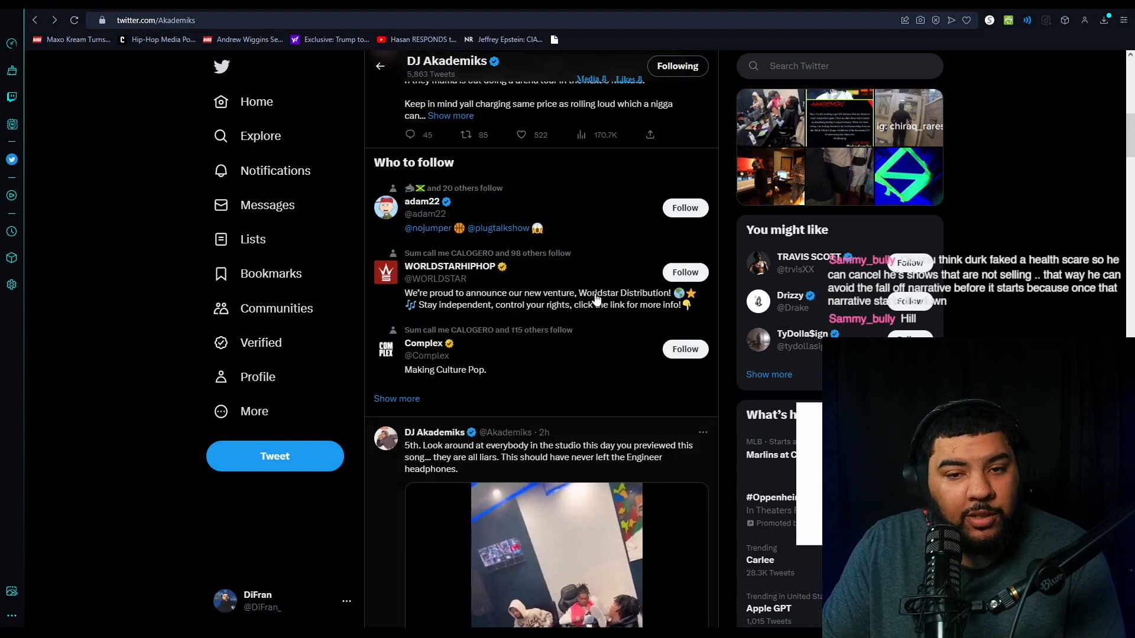
scroll("up", 3)
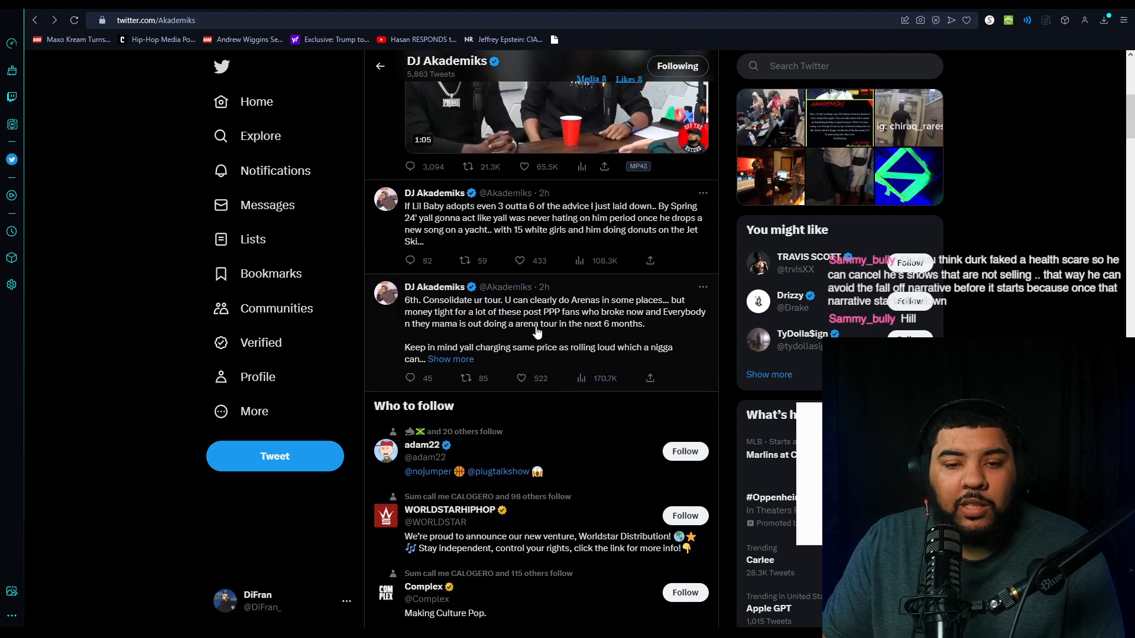